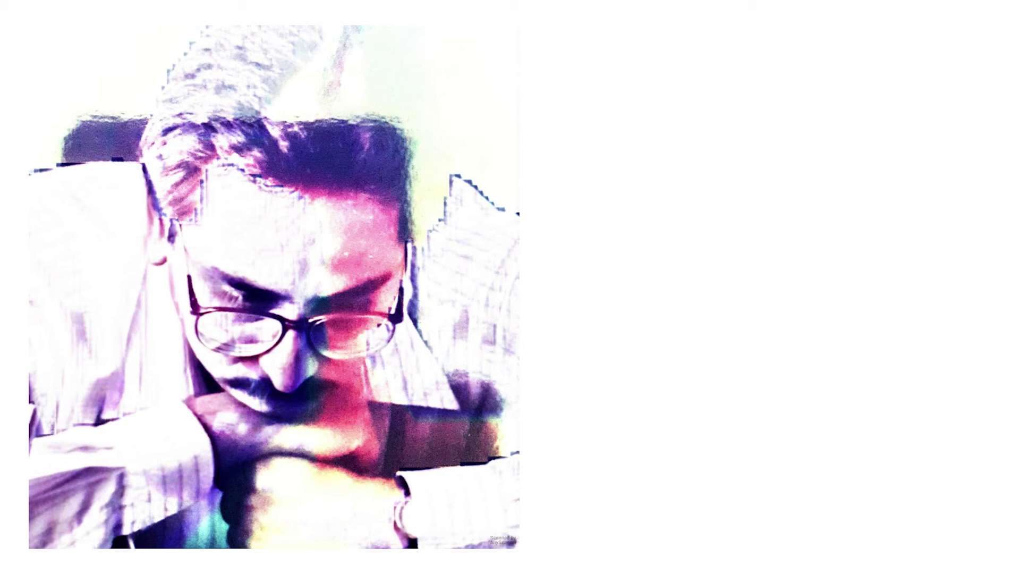
type("in the end ...")
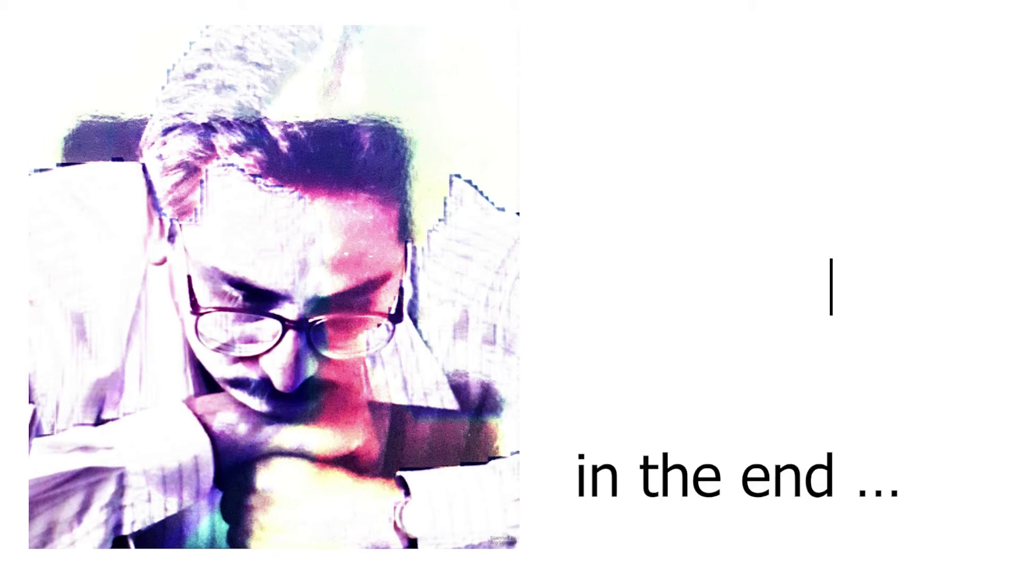